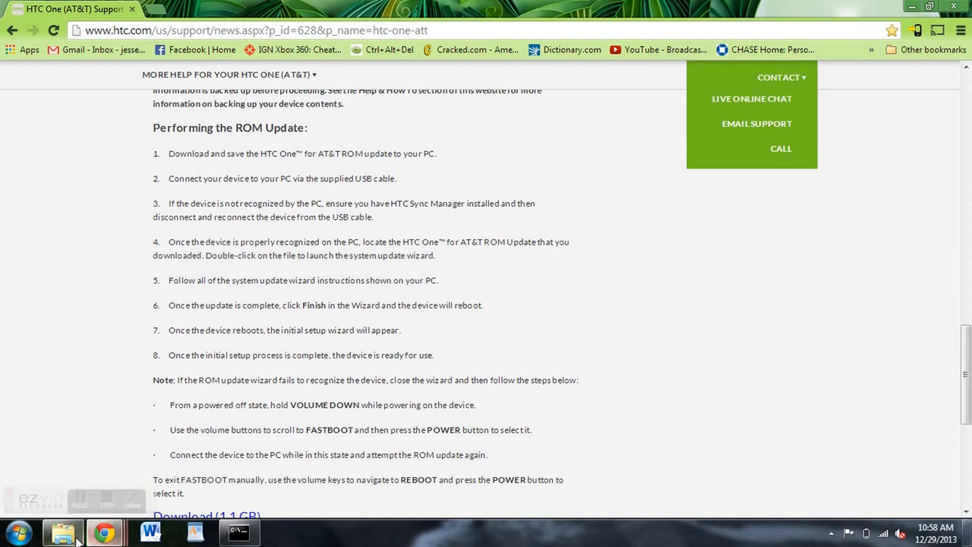
Locate and select the RUU_M7_UL_JB43_SENSE50_MR_Cingular ROM update application in Downloads
{"action": "left_click", "coordinate": [62, 532]}
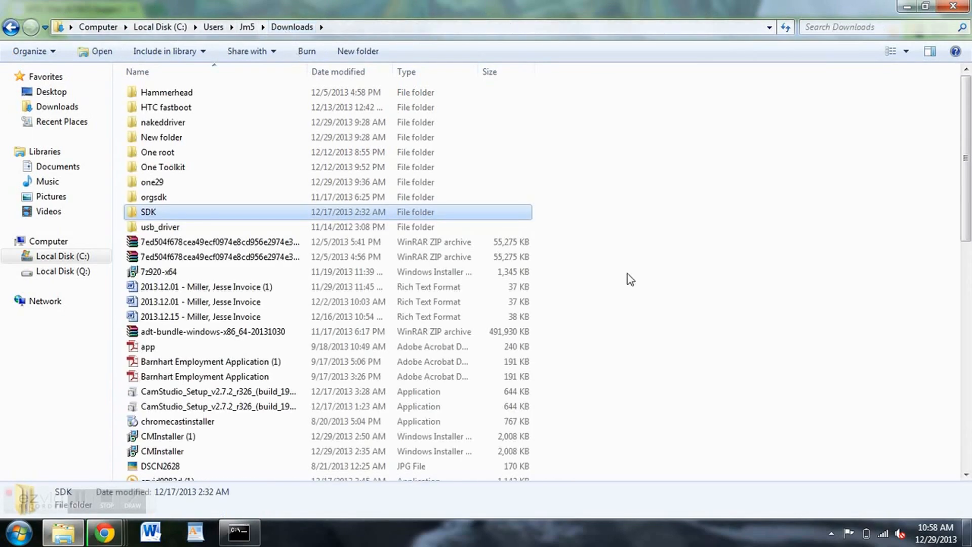
{"action": "scroll", "scroll_direction": "down", "scroll_amount": 3}
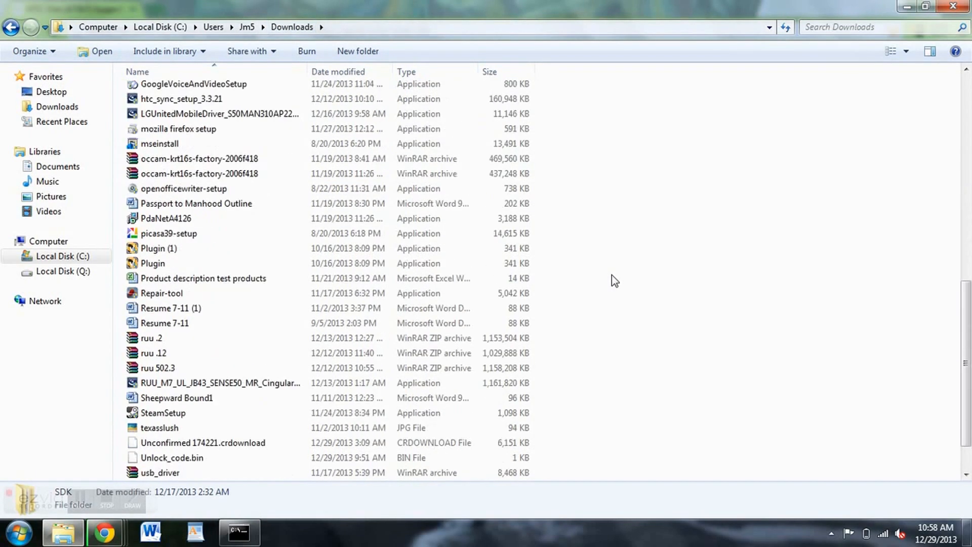
{"action": "scroll", "scroll_direction": "down", "scroll_amount": 3}
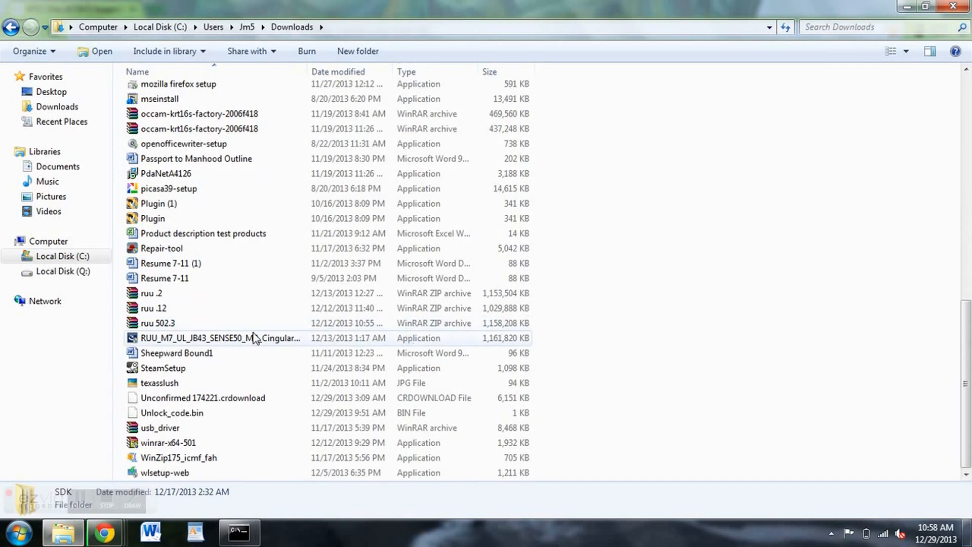
{"action": "left_click", "coordinate": [220, 338]}
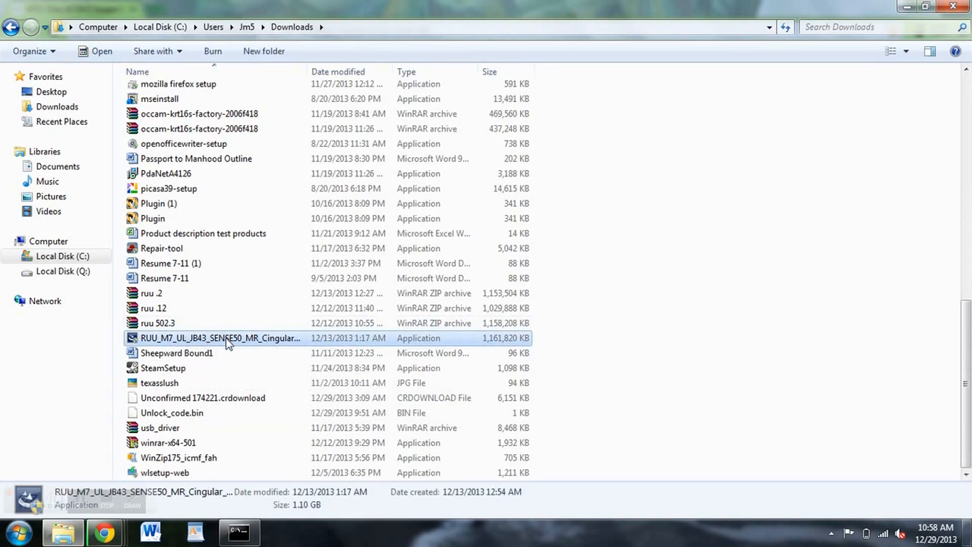
{"action": "mouse_move", "coordinate": [427, 355]}
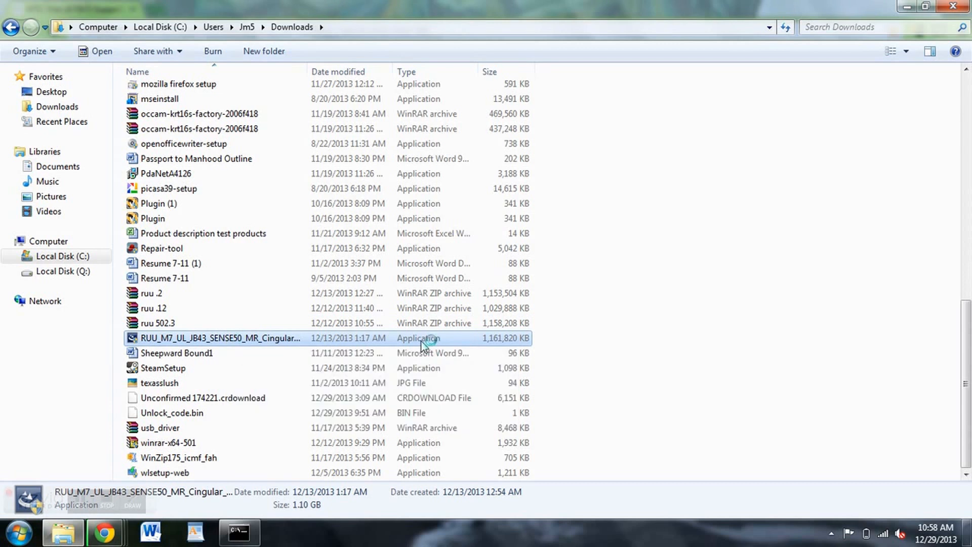
Launch the RUU, confirm 'I have completed the steps indicated above', and continue
{"action": "double_click", "coordinate": [220, 338]}
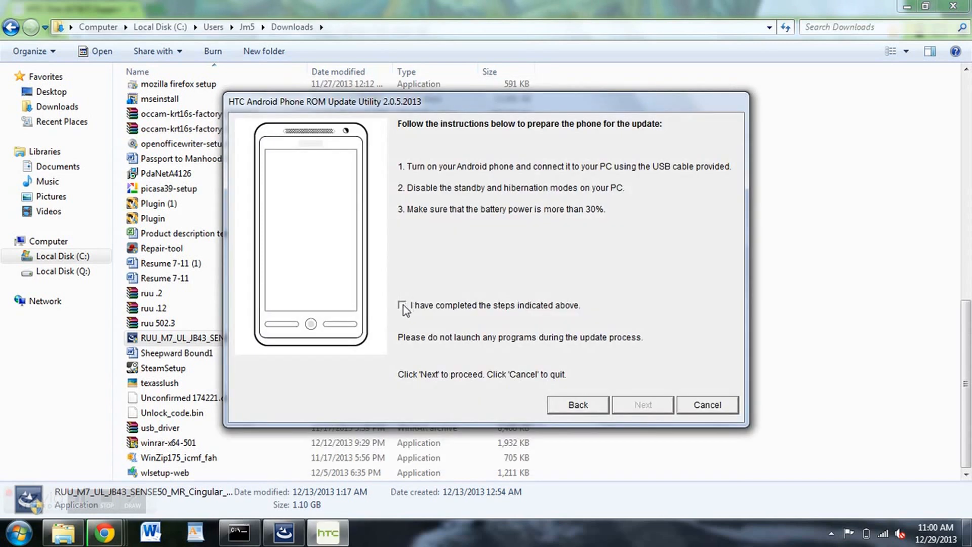
{"action": "left_click", "coordinate": [402, 304]}
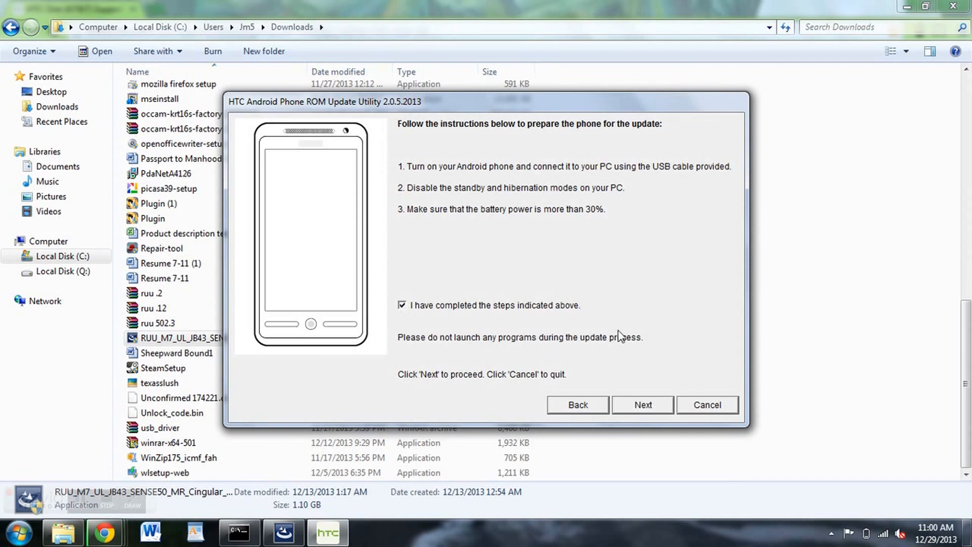
{"action": "mouse_move", "coordinate": [644, 415]}
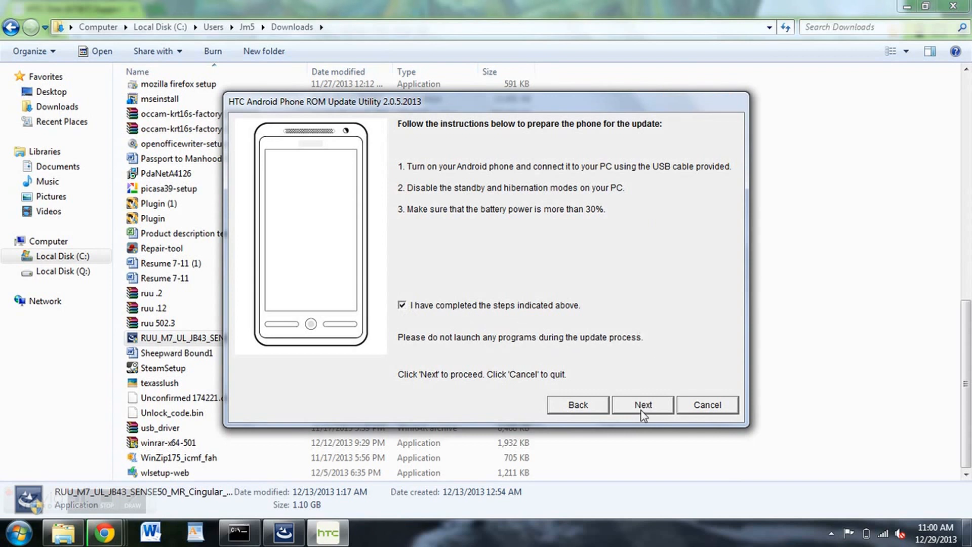
{"action": "mouse_move", "coordinate": [645, 352]}
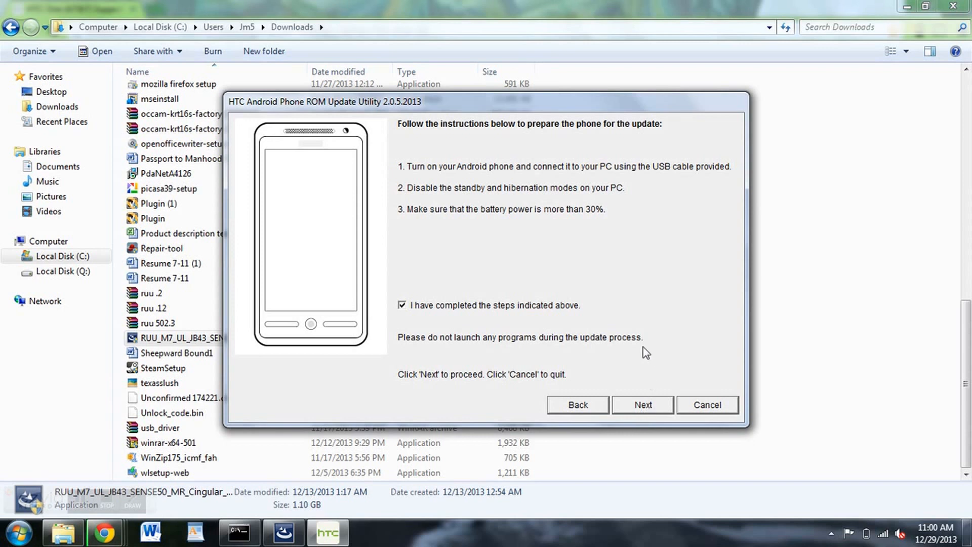
{"action": "left_click", "coordinate": [642, 404]}
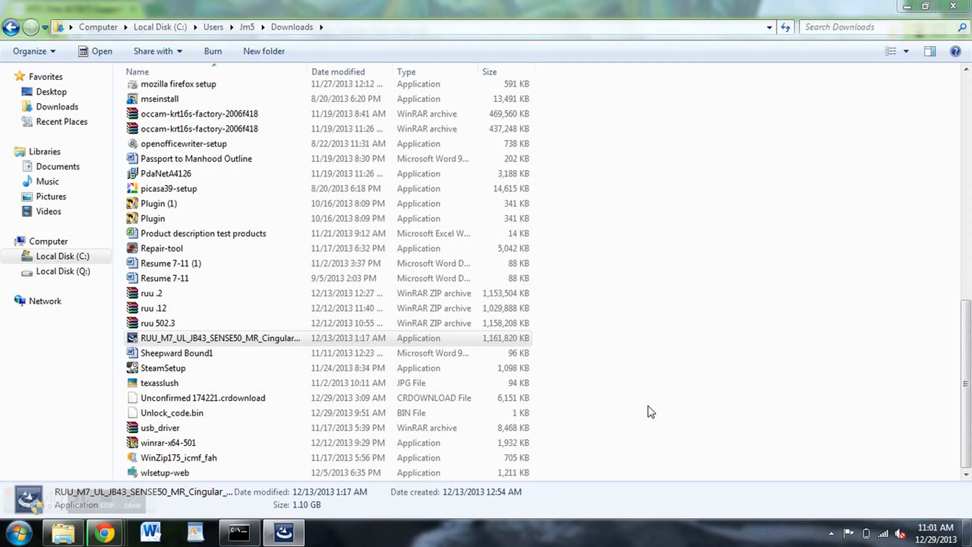
{"action": "mouse_move", "coordinate": [665, 397]}
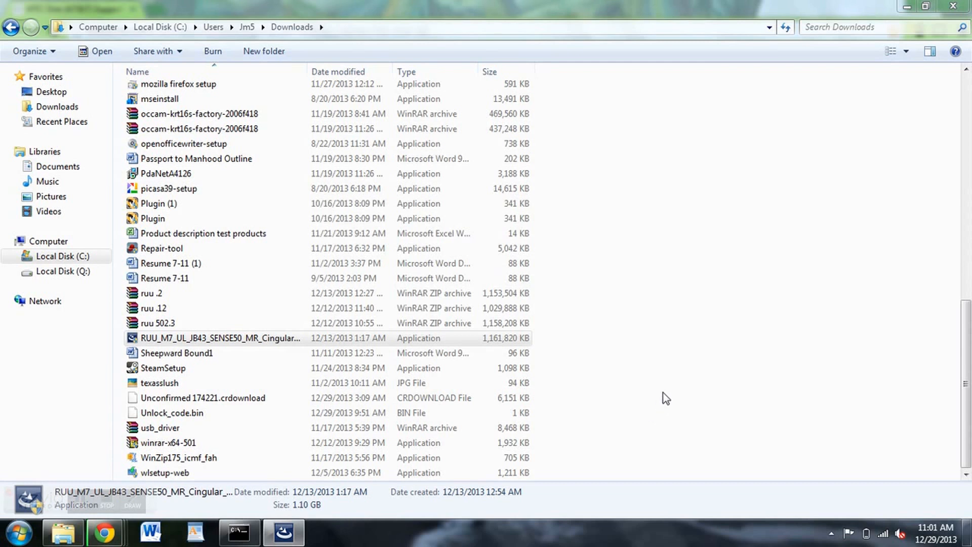
{"action": "mouse_move", "coordinate": [630, 482]}
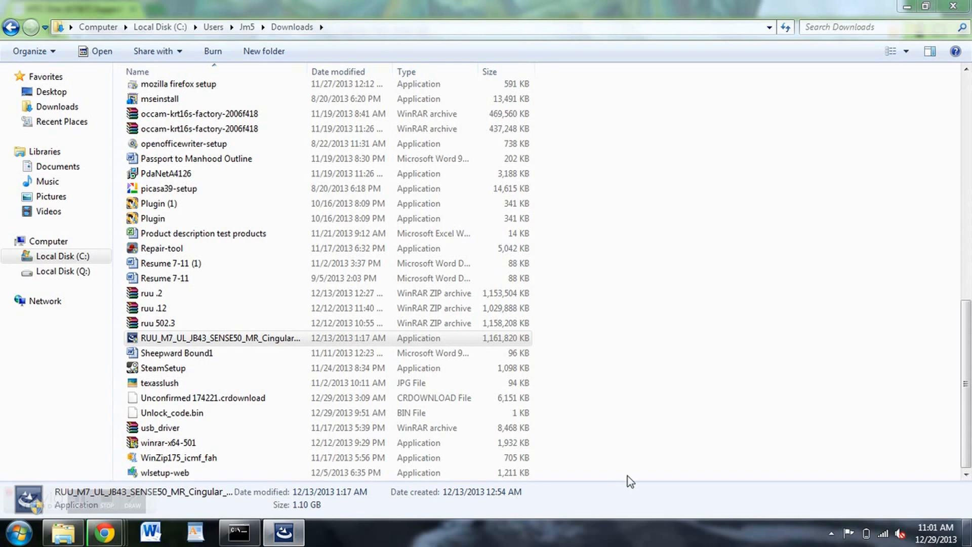
Start the update from current image version 3.17.502.3 so the ROM is sent to the phone
{"action": "double_click", "coordinate": [219, 338]}
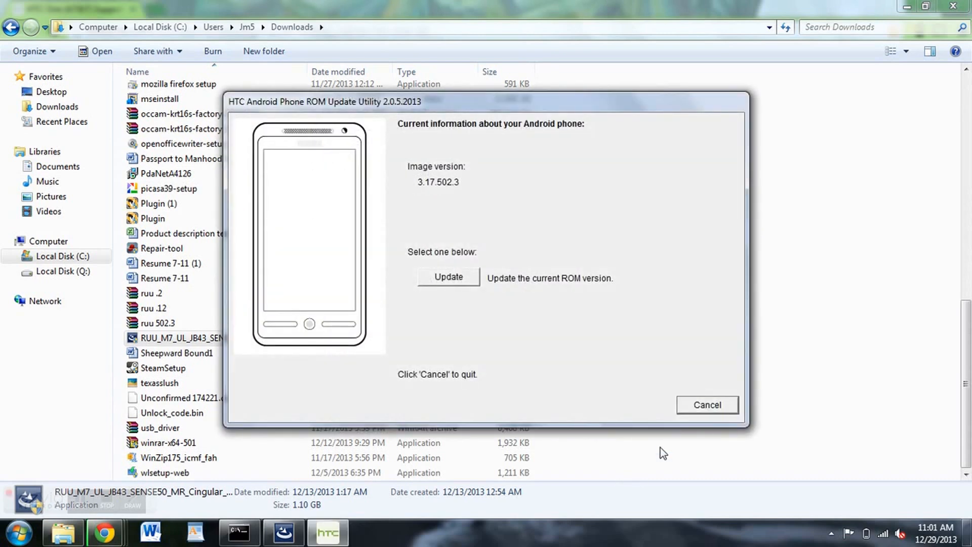
{"action": "left_click", "coordinate": [447, 276]}
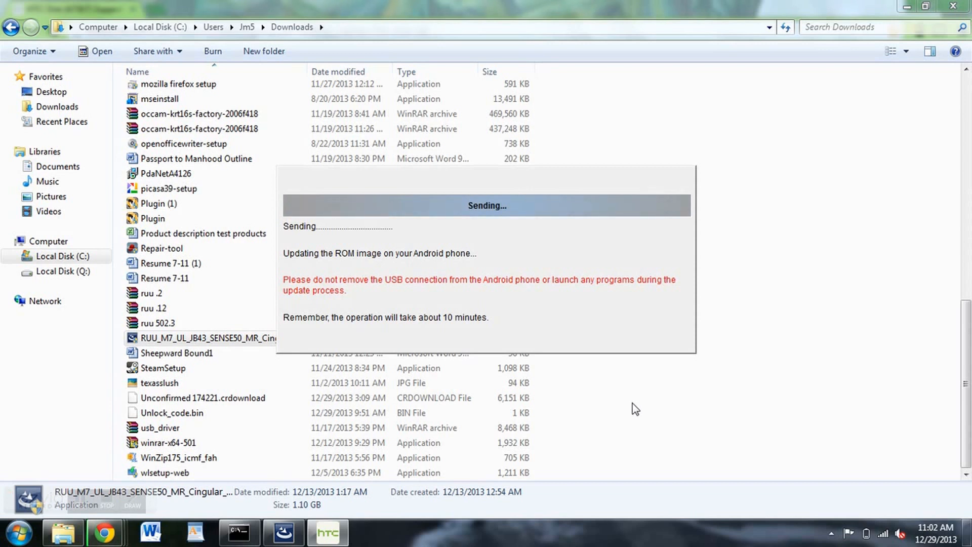
{"action": "mouse_move", "coordinate": [350, 397]}
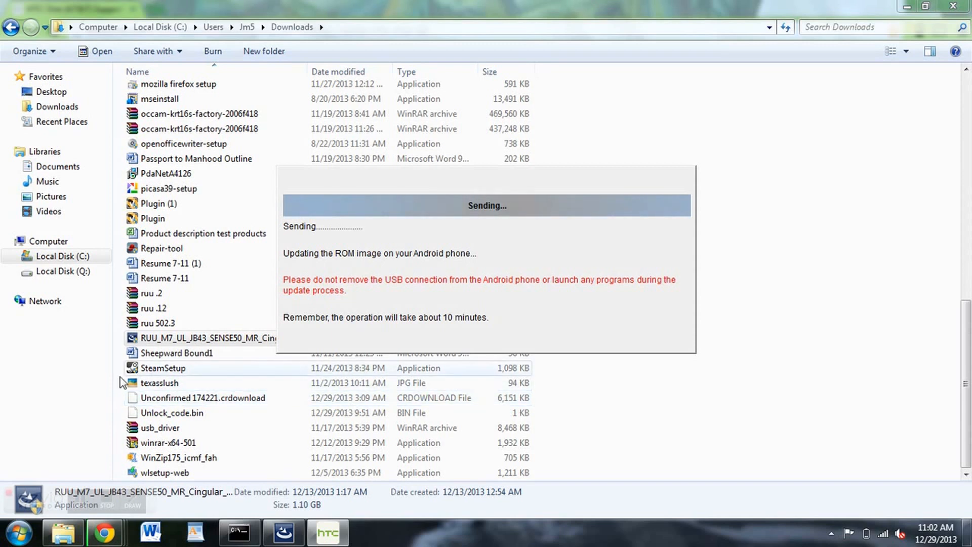
{"action": "mouse_move", "coordinate": [106, 505]}
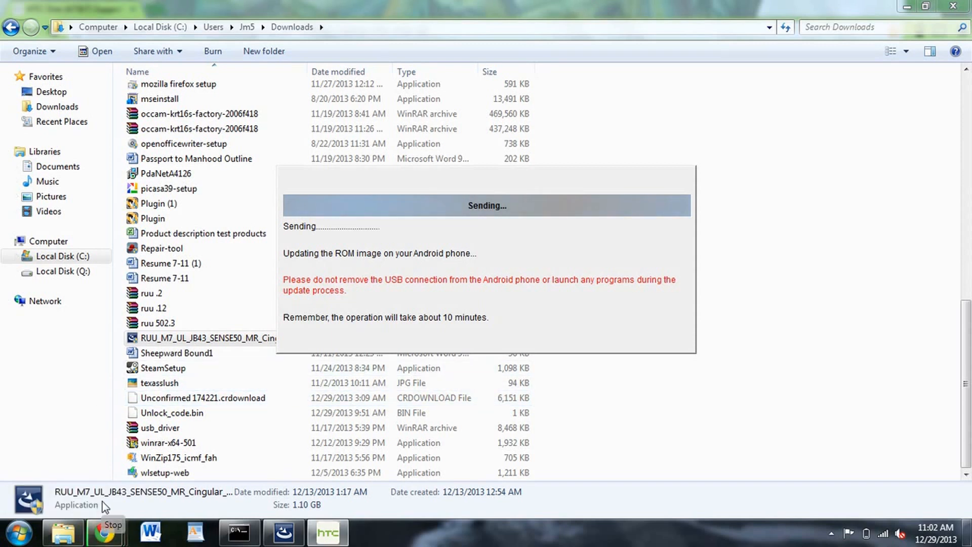